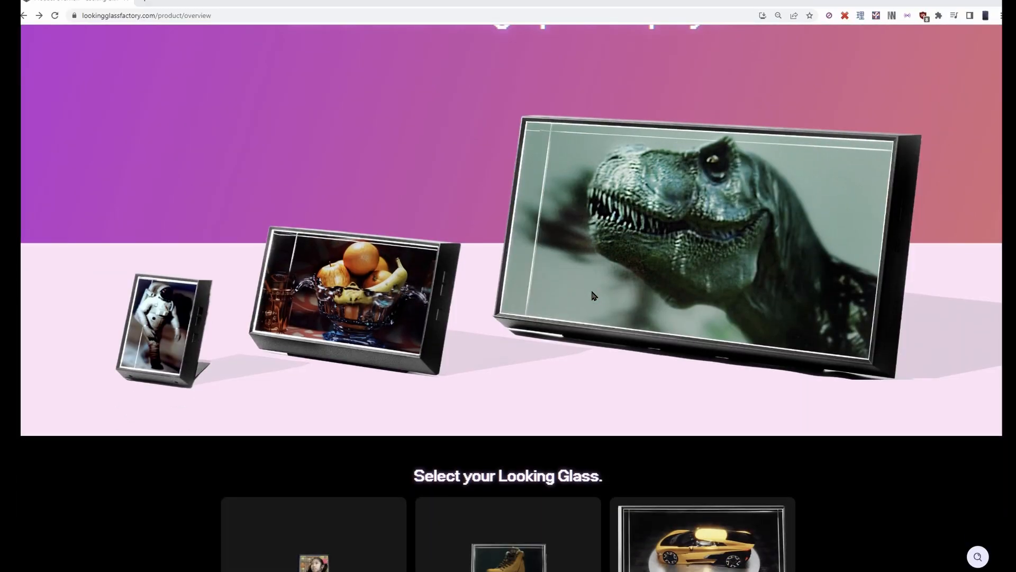
Step: Reach the 'Select your Looking Glass' lineup and open the Looking Glass Portrait page via Learn More
scroll("down", 3)
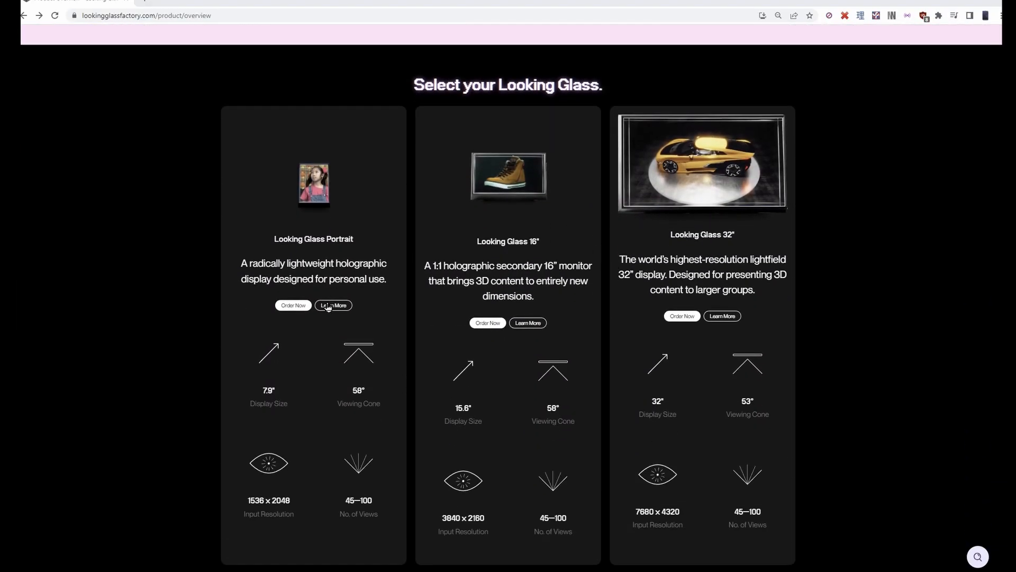
left_click(293, 304)
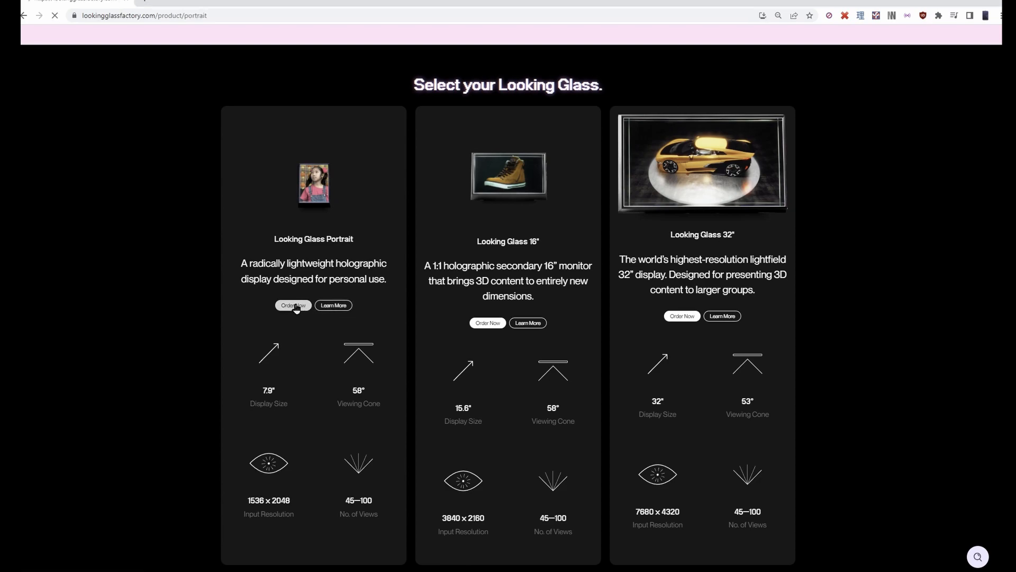